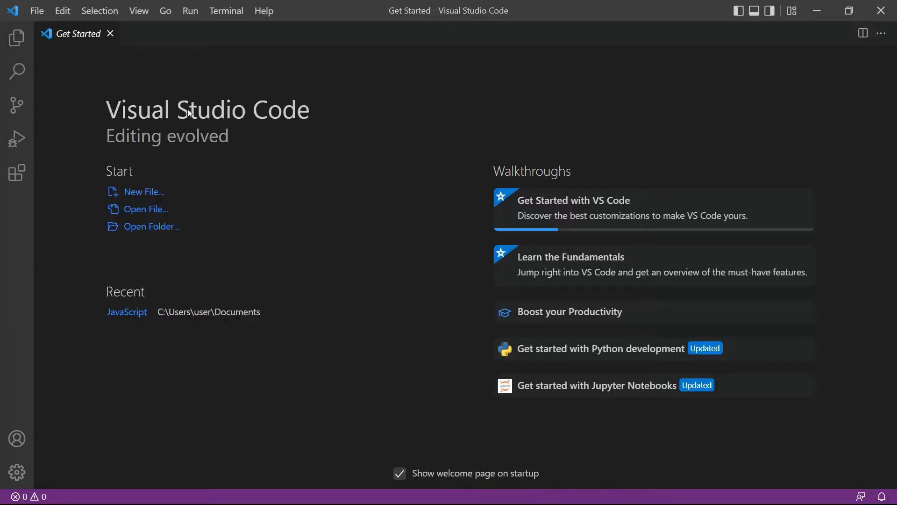
pyautogui.moveTo(122, 142)
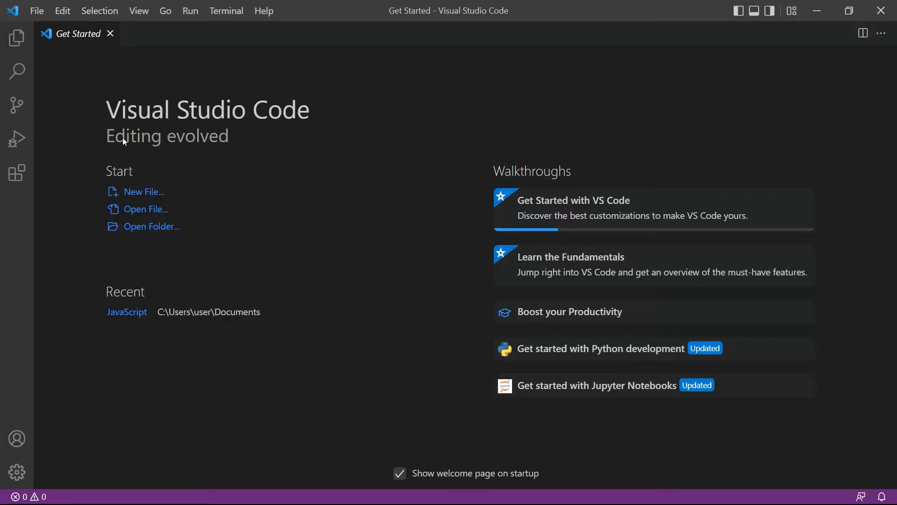
pyautogui.moveTo(220, 139)
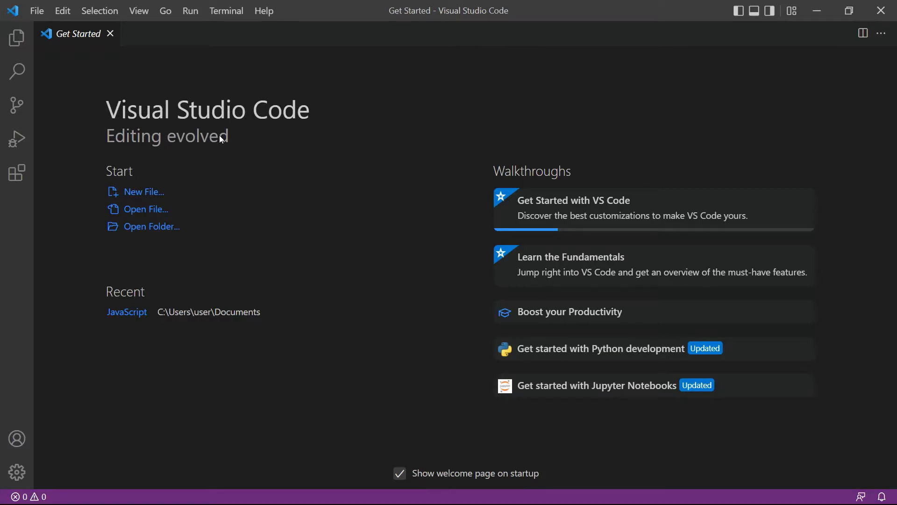
# Open sample.html, the form that posts the API key and PDF to protect-pdf.php
pyautogui.click(185, 33)
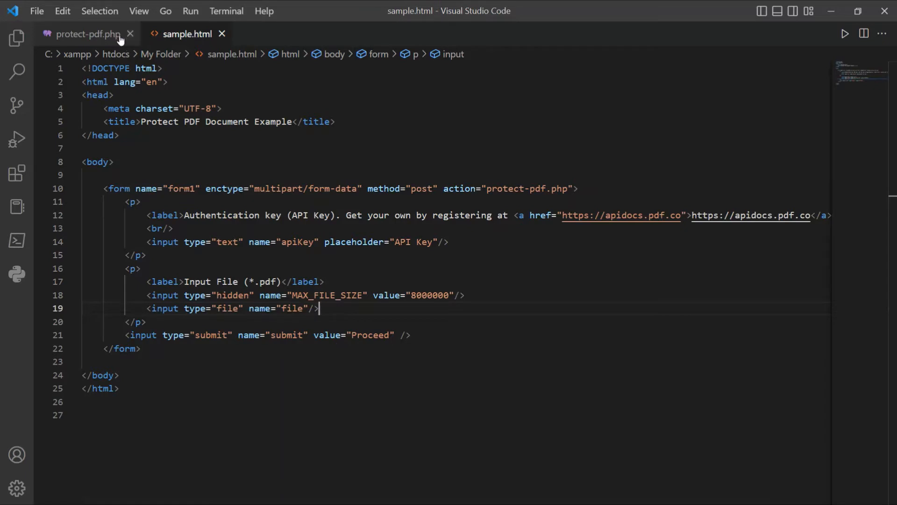
# Show protect-pdf.php's ProtectPdf function with its passwords, AES_128bit encryption and permission flags
pyautogui.click(88, 34)
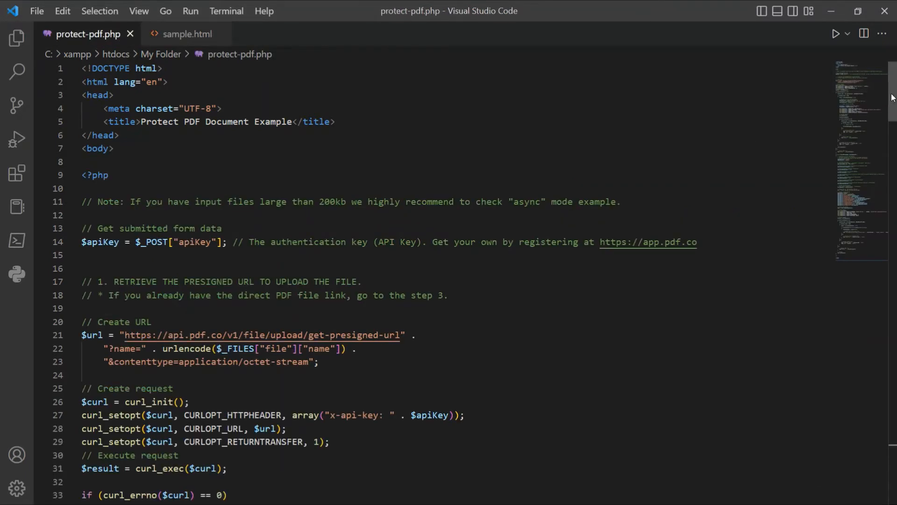
pyautogui.scroll(-3)
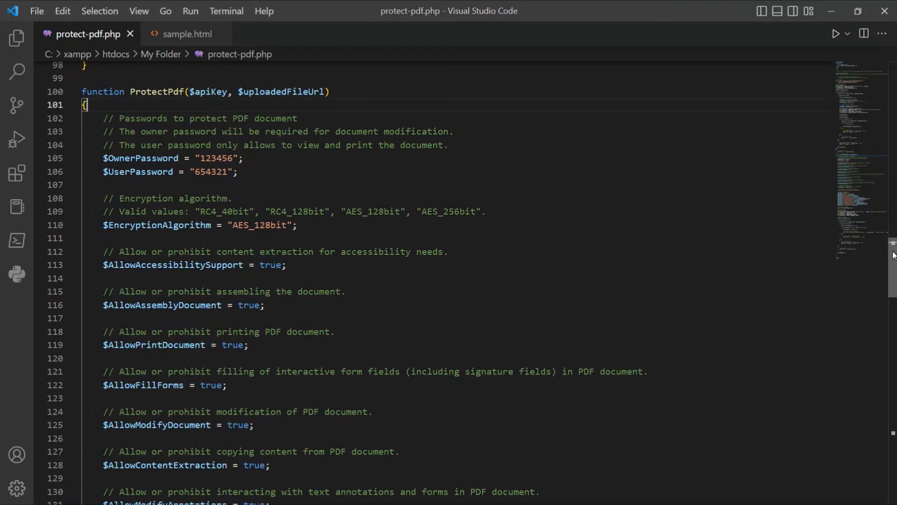
pyautogui.scroll(-3)
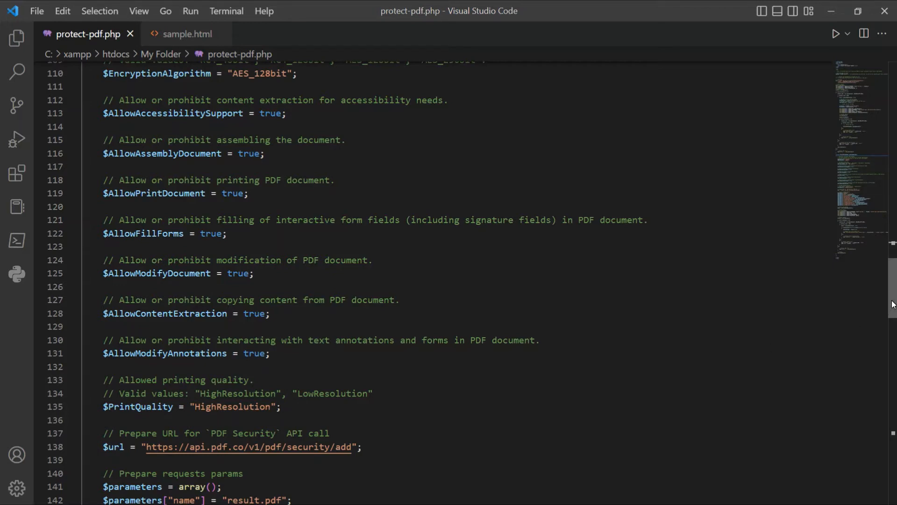
pyautogui.scroll(-3)
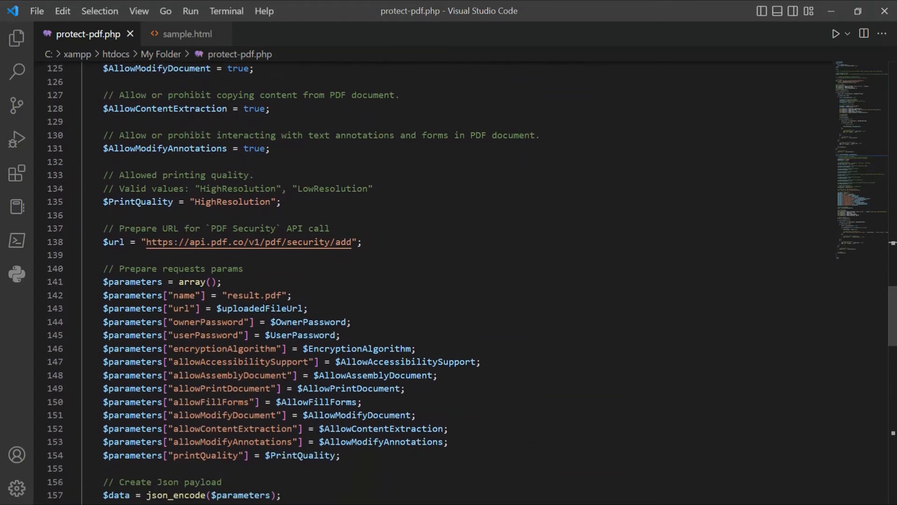
pyautogui.doubleClick(242, 295)
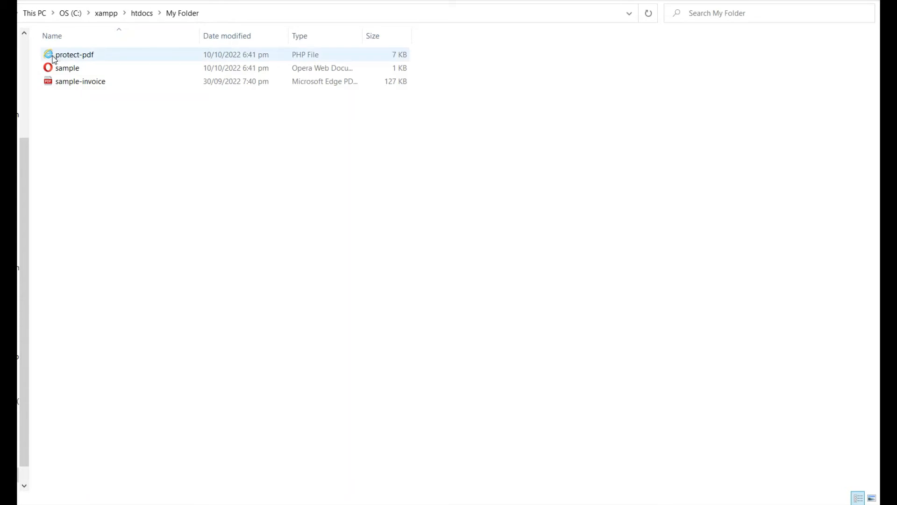
pyautogui.moveTo(95, 57)
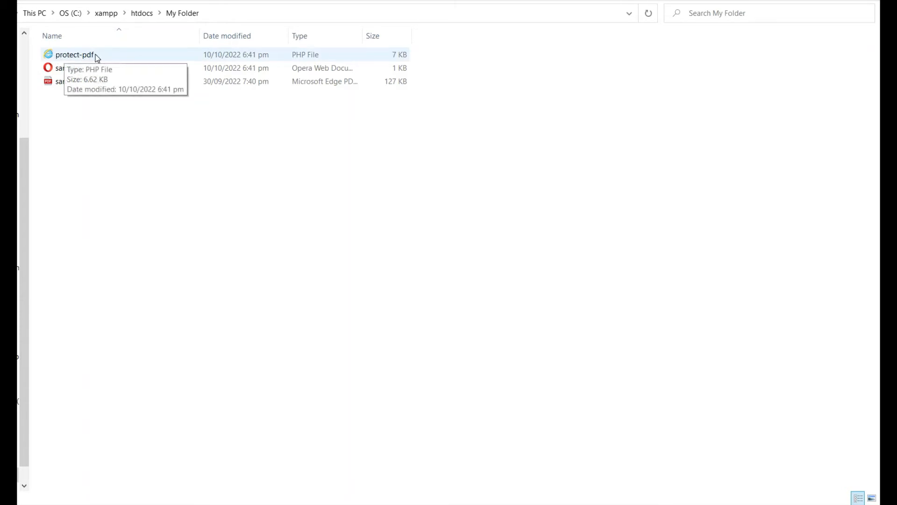
pyautogui.moveTo(86, 67)
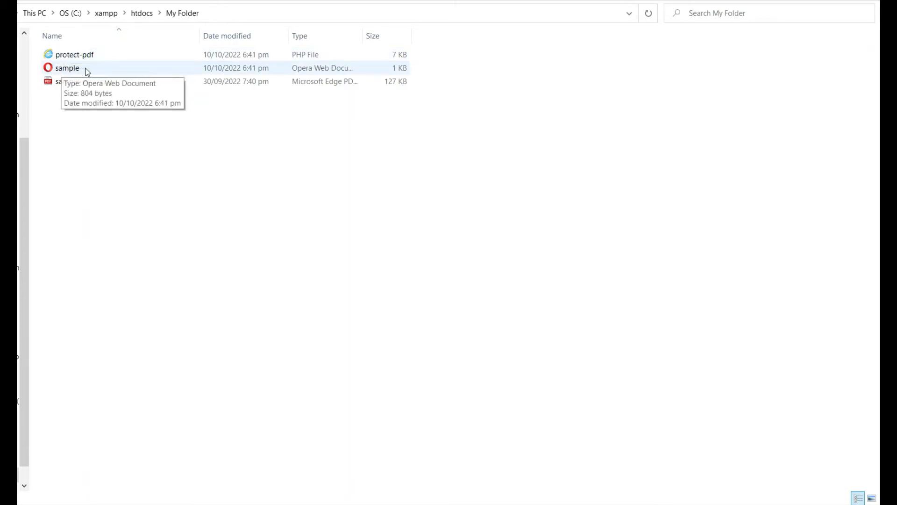
pyautogui.moveTo(111, 81)
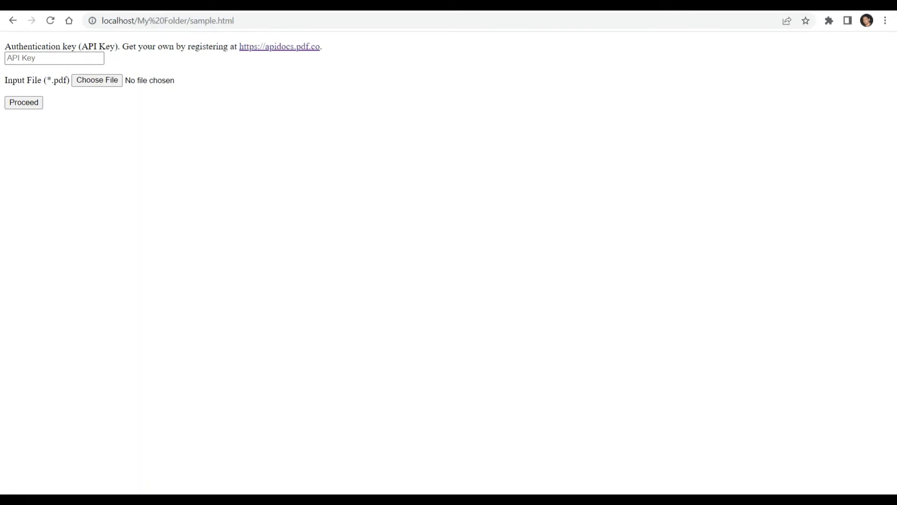
# Go to the PDF.co dashboard to retrieve the account's API key
pyautogui.click(280, 46)
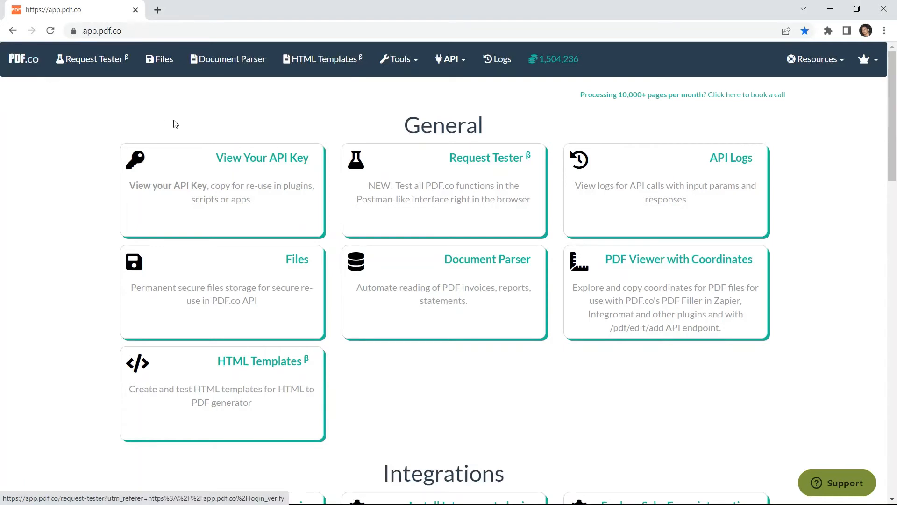
pyautogui.moveTo(260, 161)
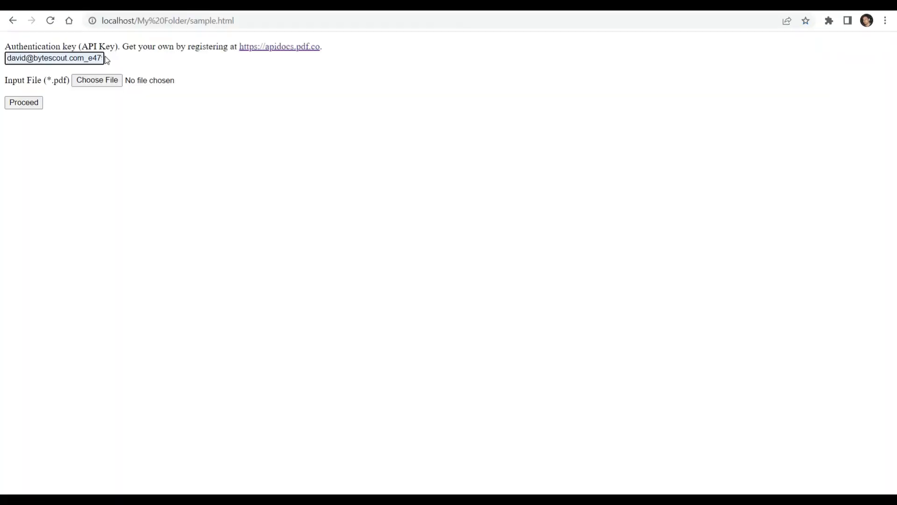
# Attach sample-invoice.pdf as the input file and submit the form to get the Conversion Result link
pyautogui.click(96, 80)
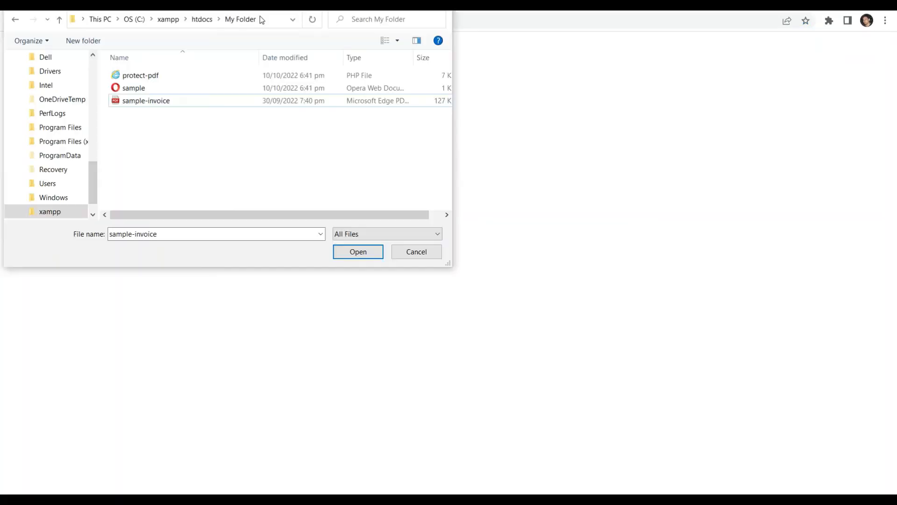
pyautogui.click(146, 100)
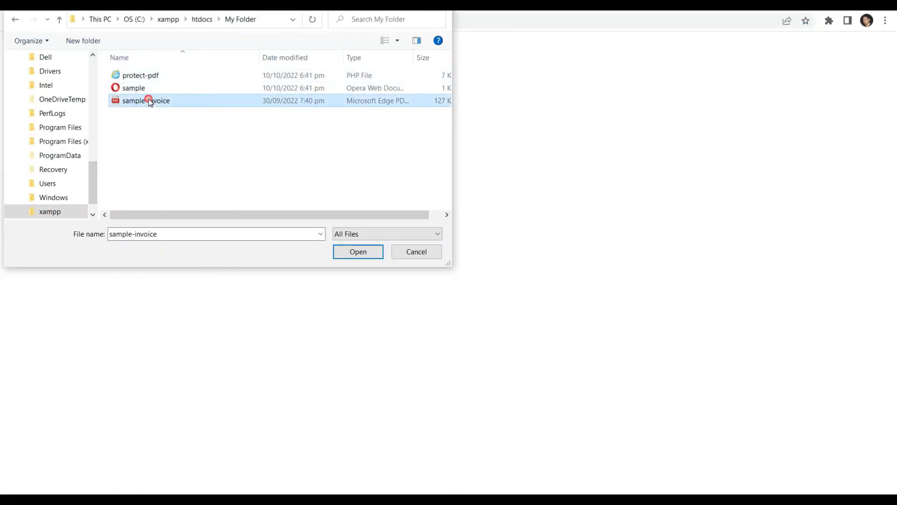
pyautogui.click(358, 252)
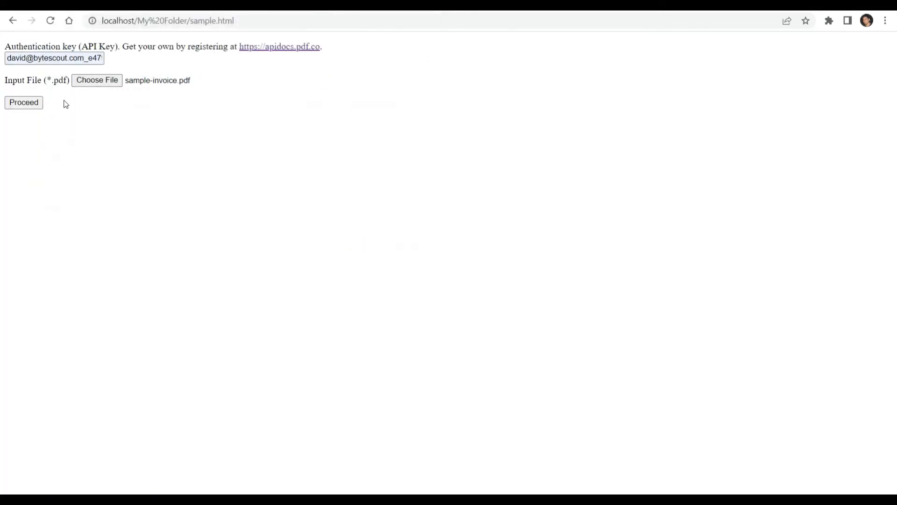
pyautogui.click(23, 102)
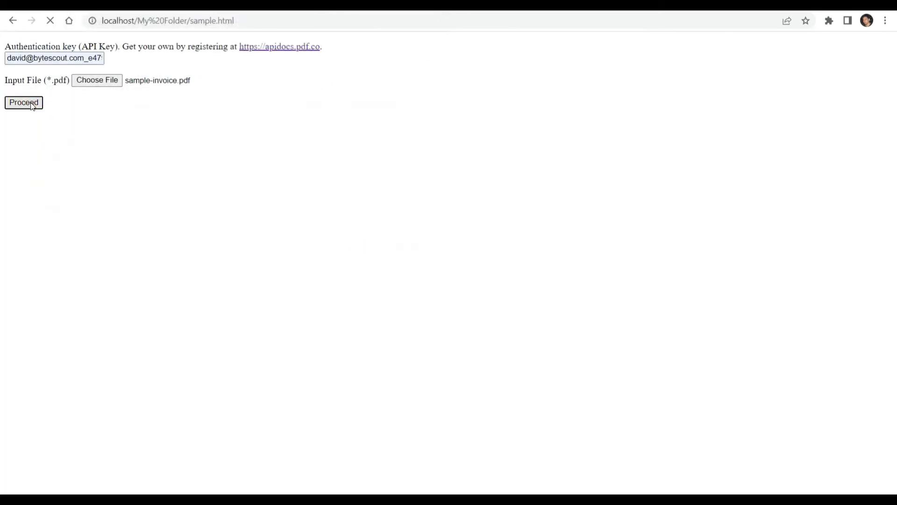
pyautogui.click(23, 103)
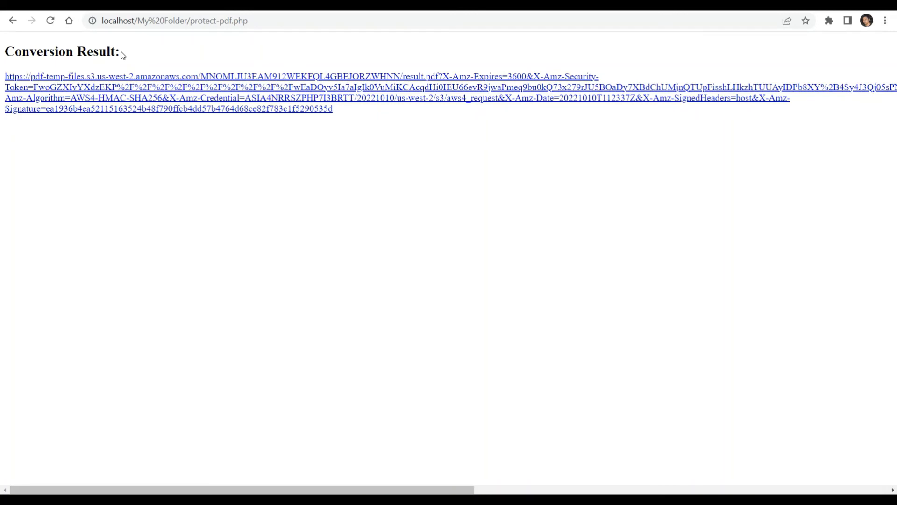
pyautogui.moveTo(130, 58)
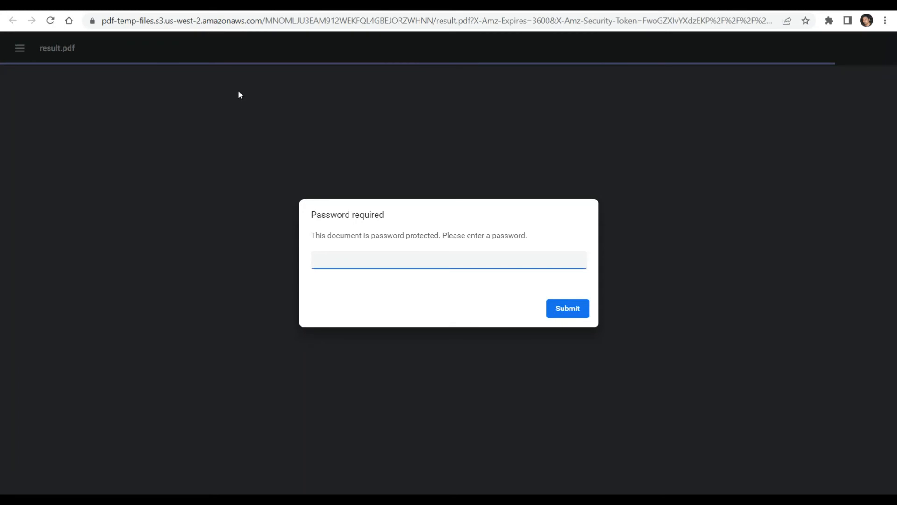
# Enter the password for result.pdf and submit it to open the protected document
pyautogui.write('••')
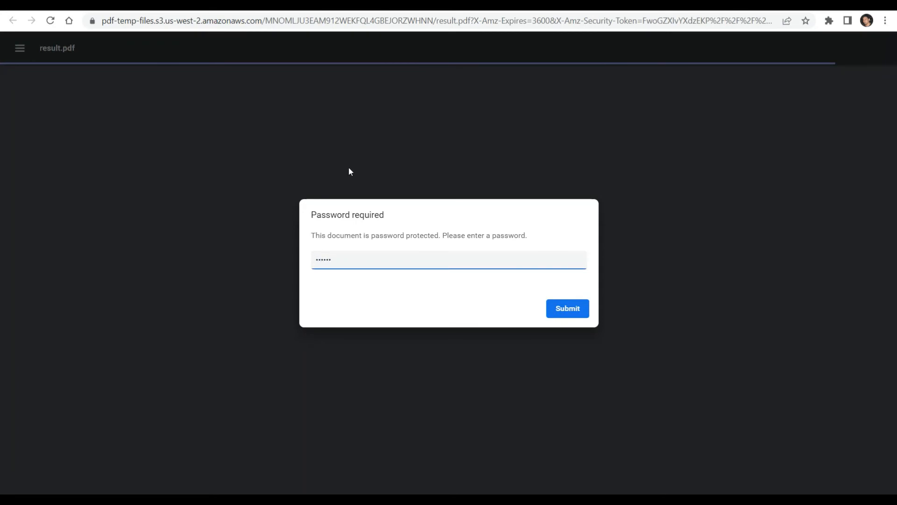
pyautogui.click(566, 307)
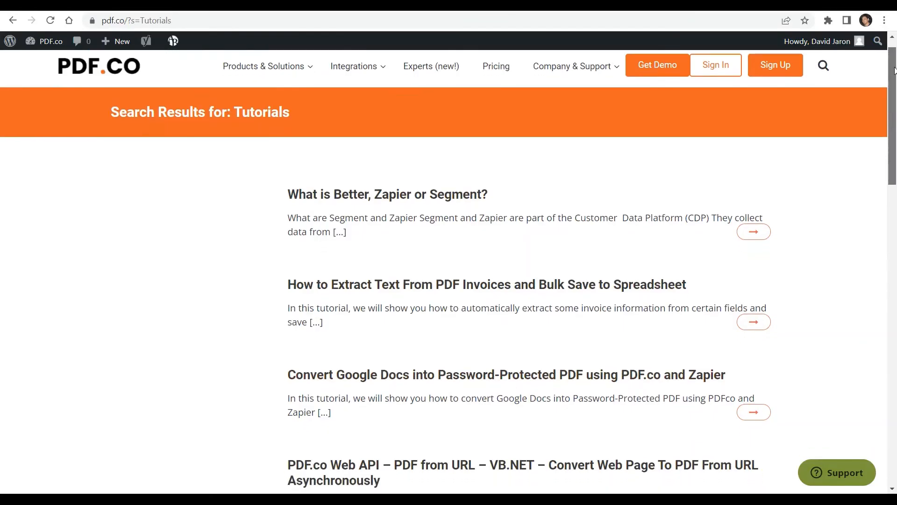
pyautogui.scroll(-3)
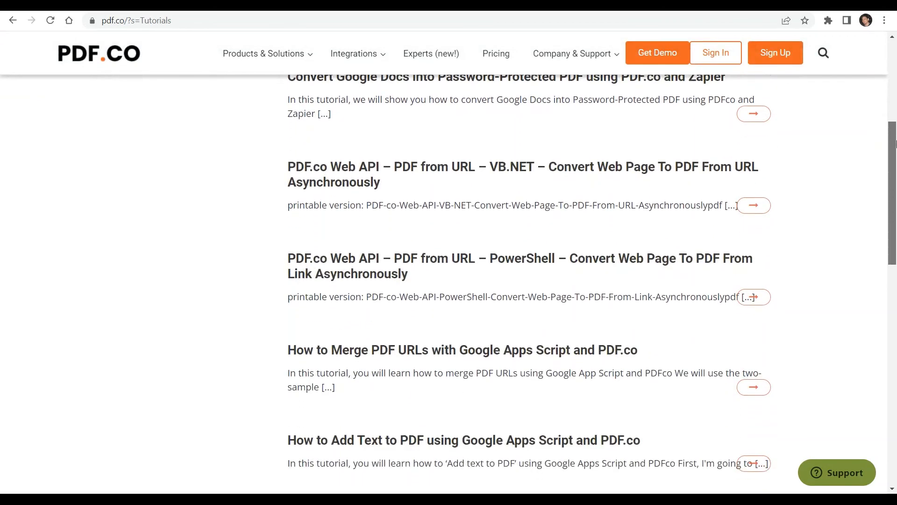
pyautogui.scroll(-3)
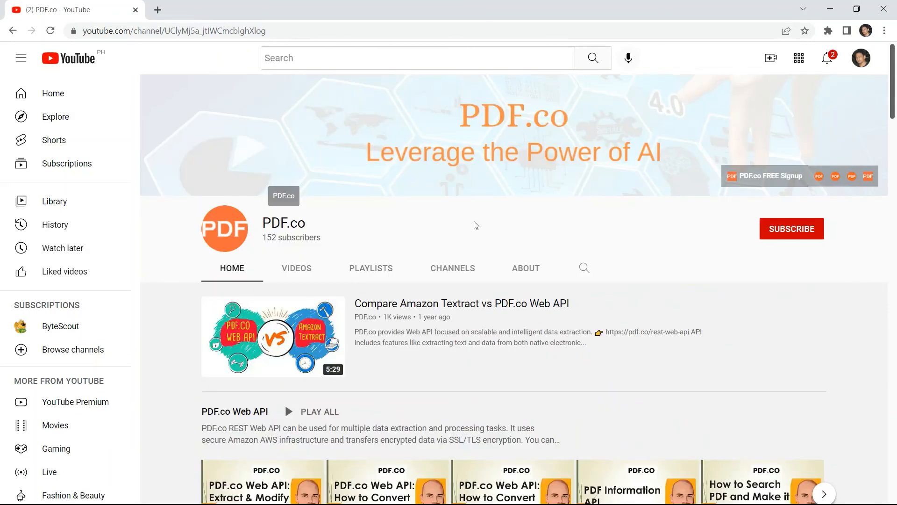
# Subscribe to the PDF.co channel and set its notifications to All
pyautogui.click(791, 229)
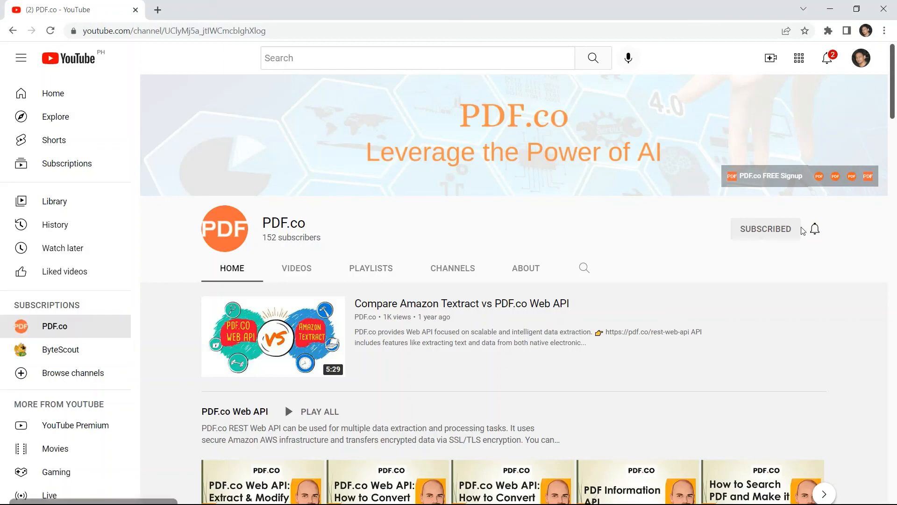
pyautogui.click(814, 229)
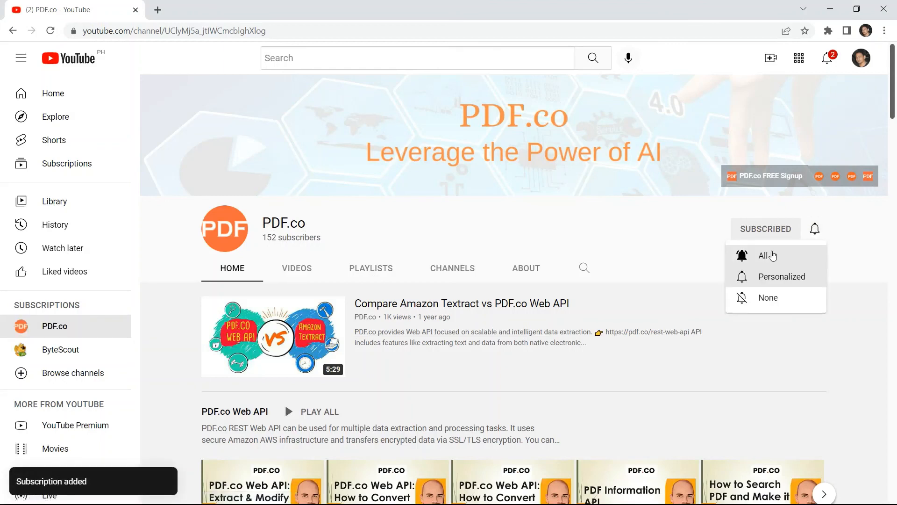
pyautogui.click(766, 255)
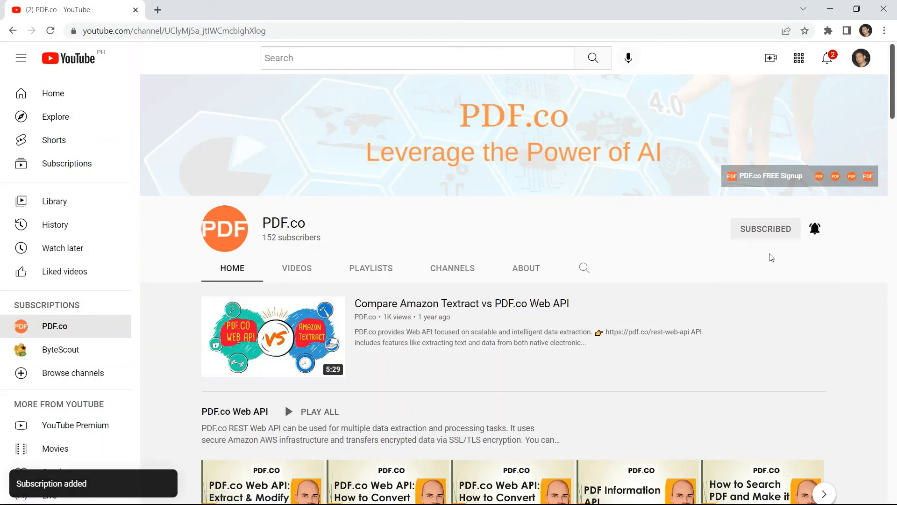
pyautogui.click(814, 228)
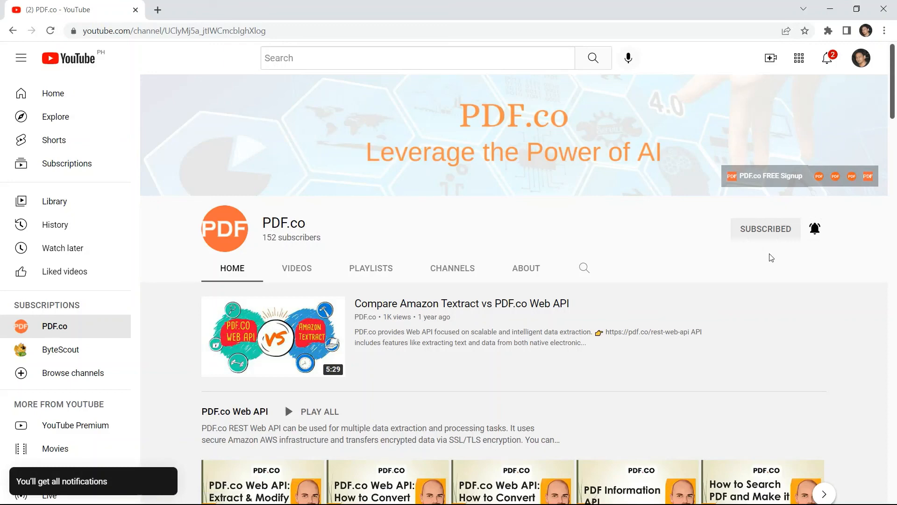